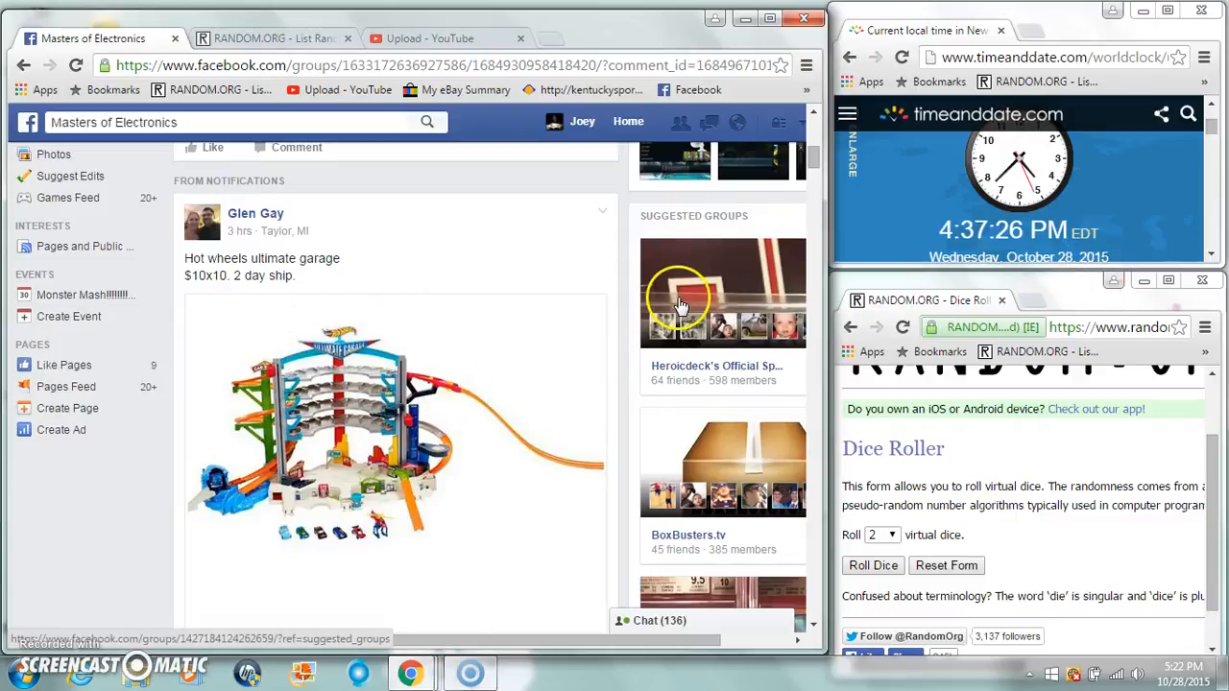
pyautogui.moveTo(466, 311)
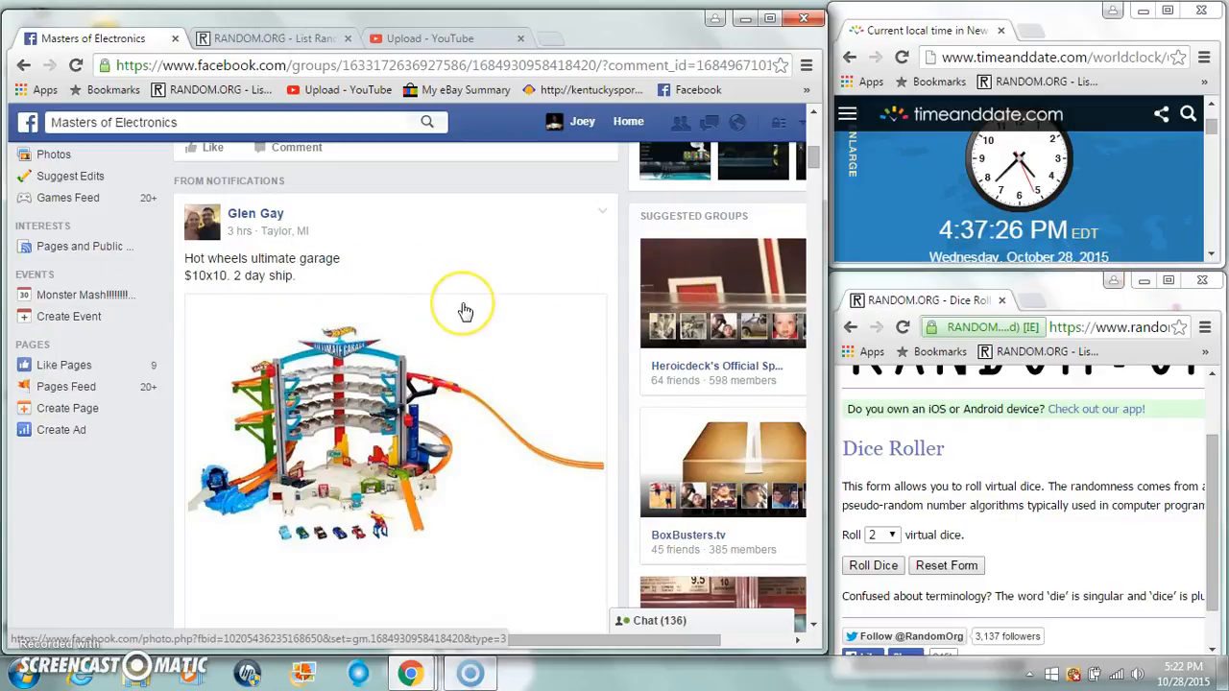
# Expand the numbered spot-list comment and select all ten names for copying.
pyautogui.scroll(-3)
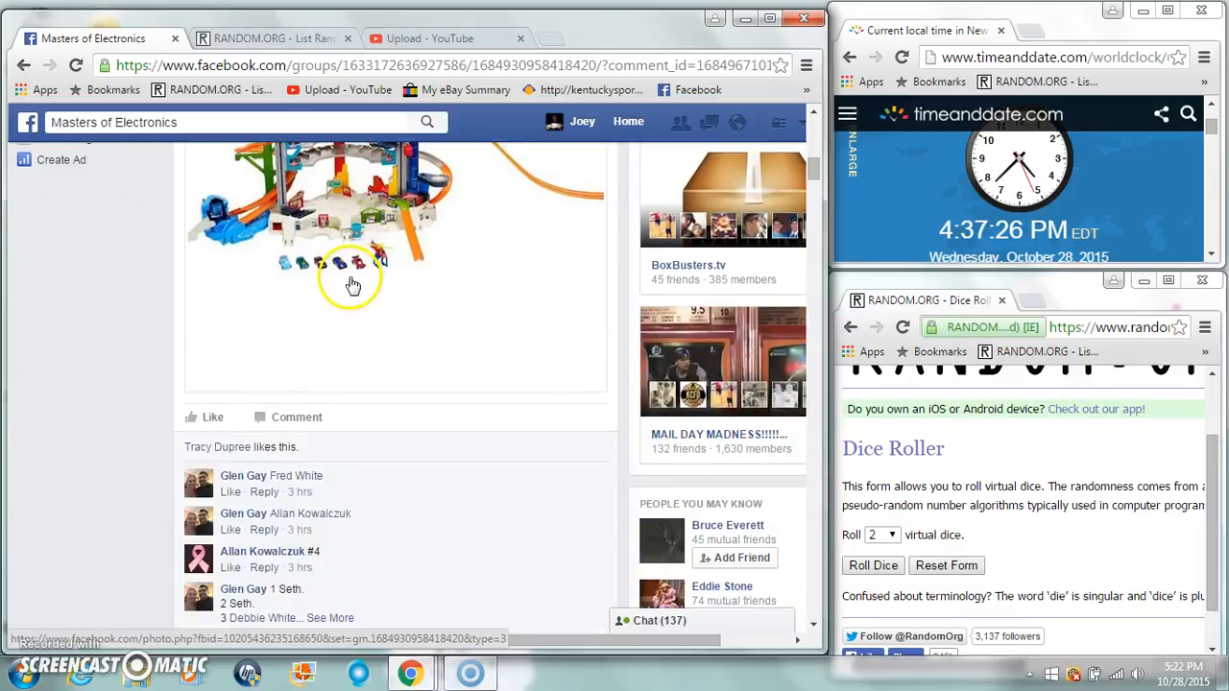
pyautogui.scroll(-3)
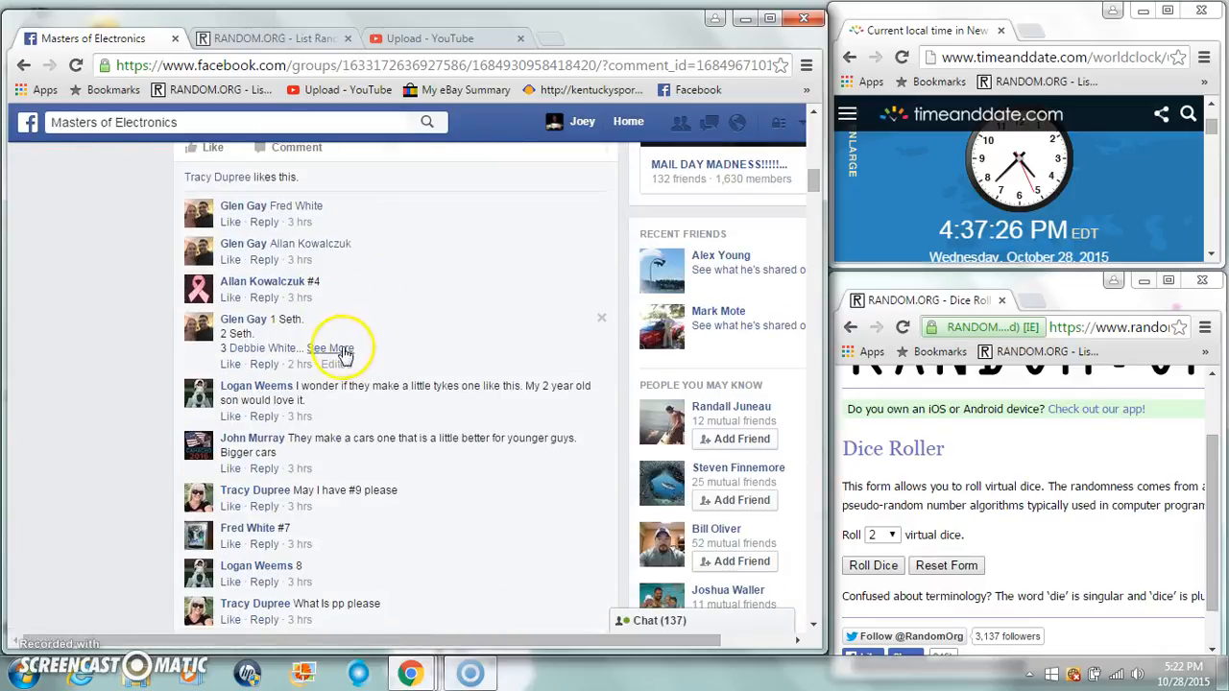
pyautogui.click(333, 347)
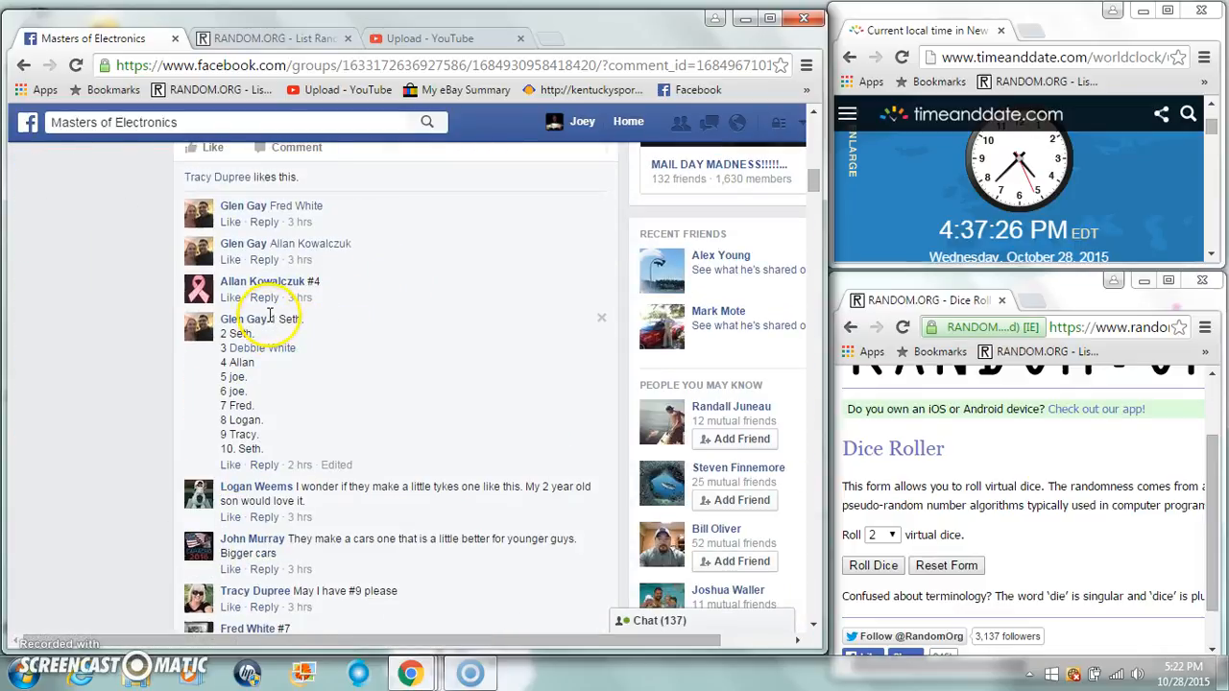
pyautogui.moveTo(269, 319); pyautogui.dragTo(365, 451)
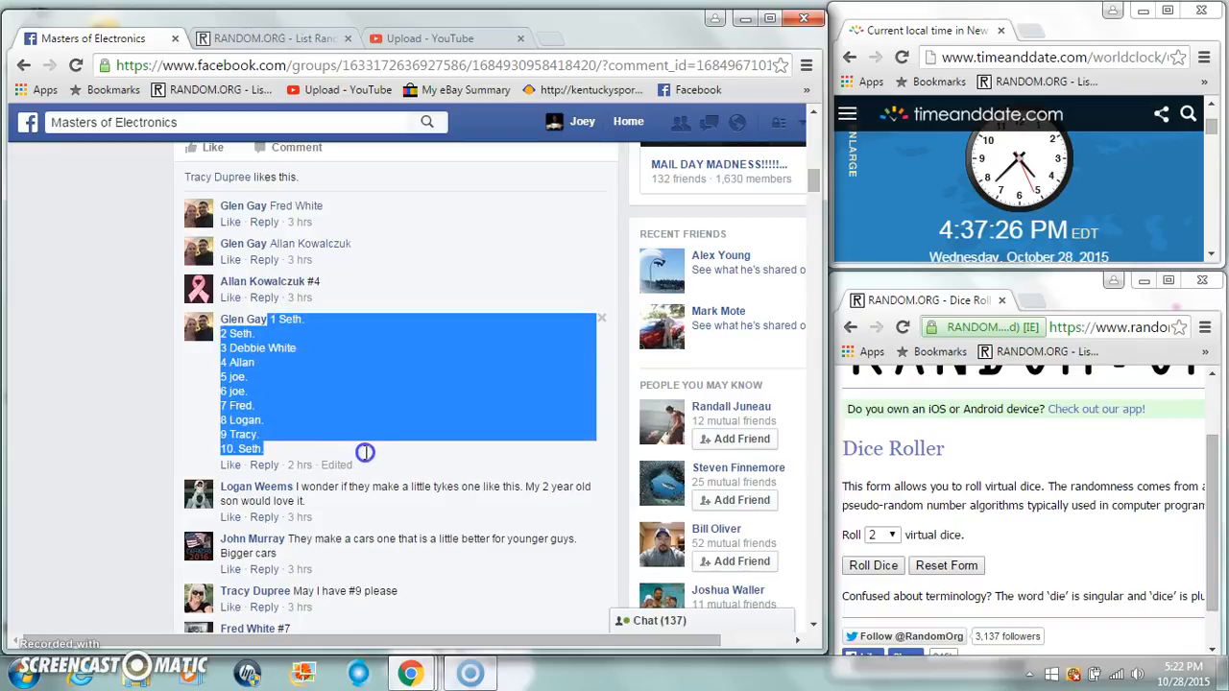
pyautogui.scroll(-3)
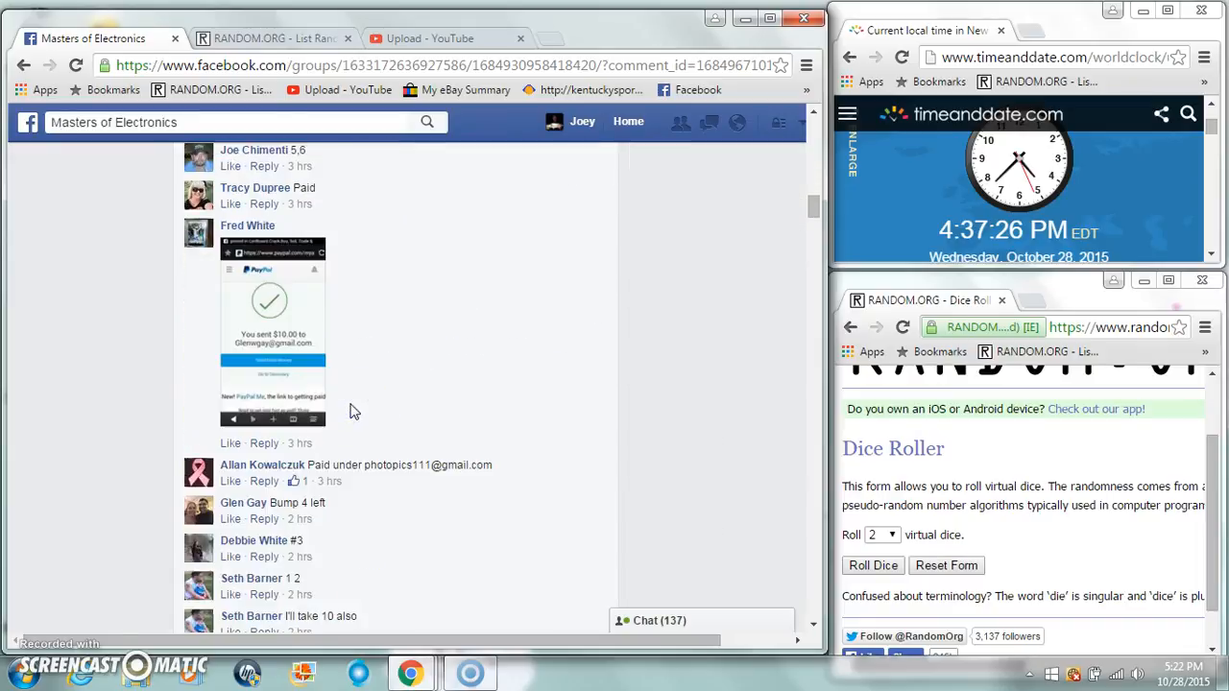
# Scroll down through the post's comments toward the latest replies.
pyautogui.scroll(-3)
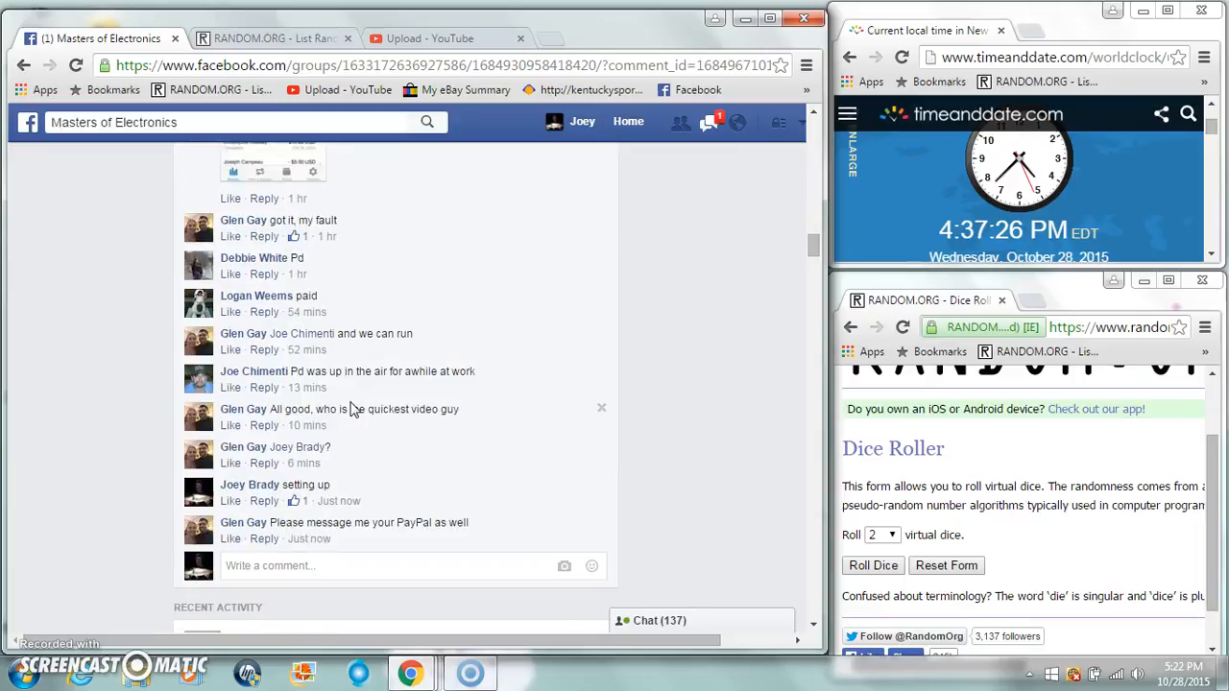
pyautogui.scroll(-3)
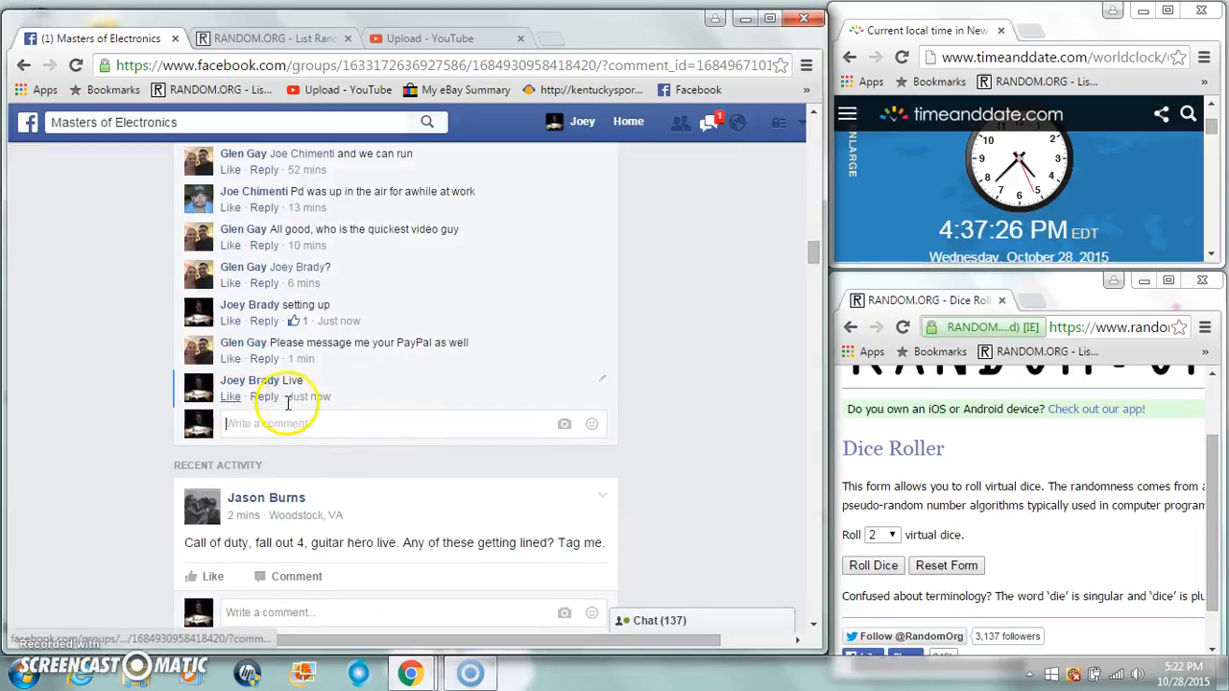
pyautogui.moveTo(309, 396)
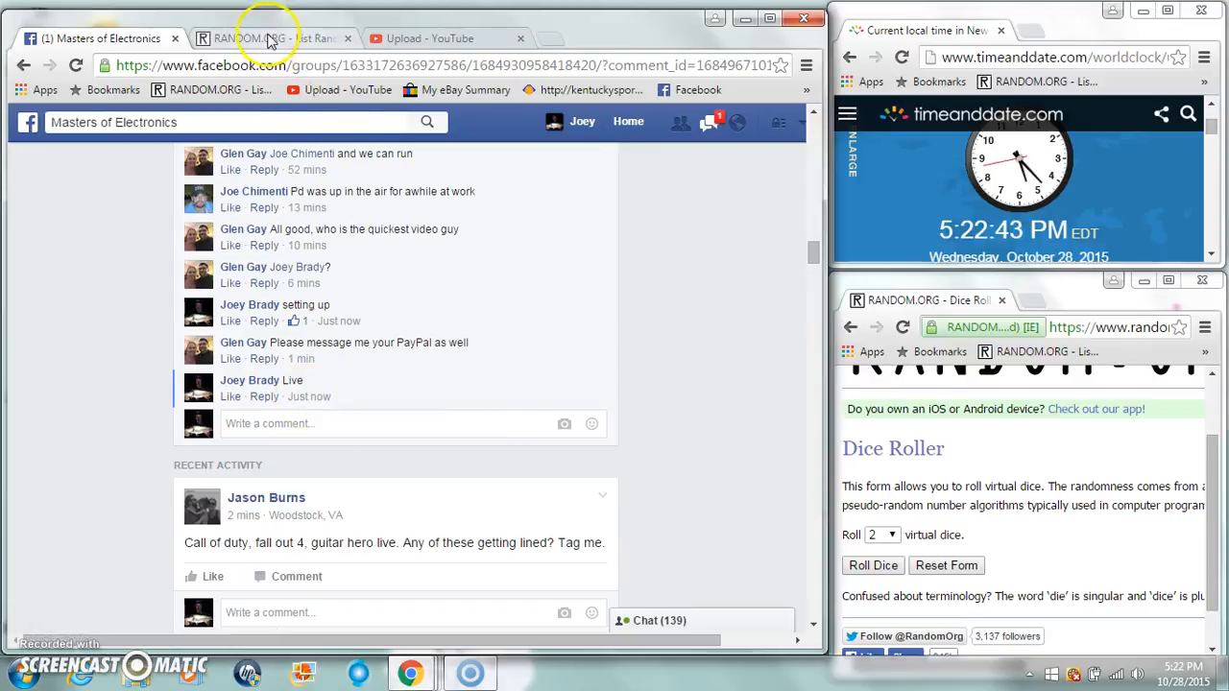
# Switch to the RANDOM.ORG List Randomizer page and scroll down.
pyautogui.click(269, 38)
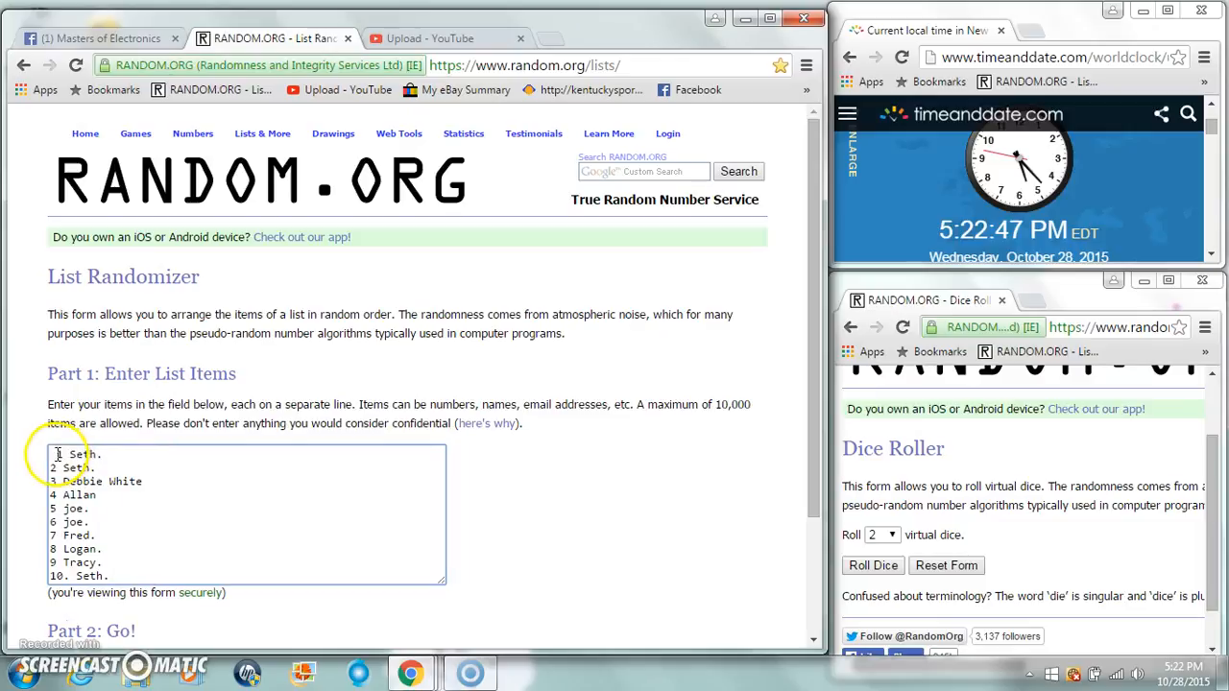
pyautogui.scroll(-3)
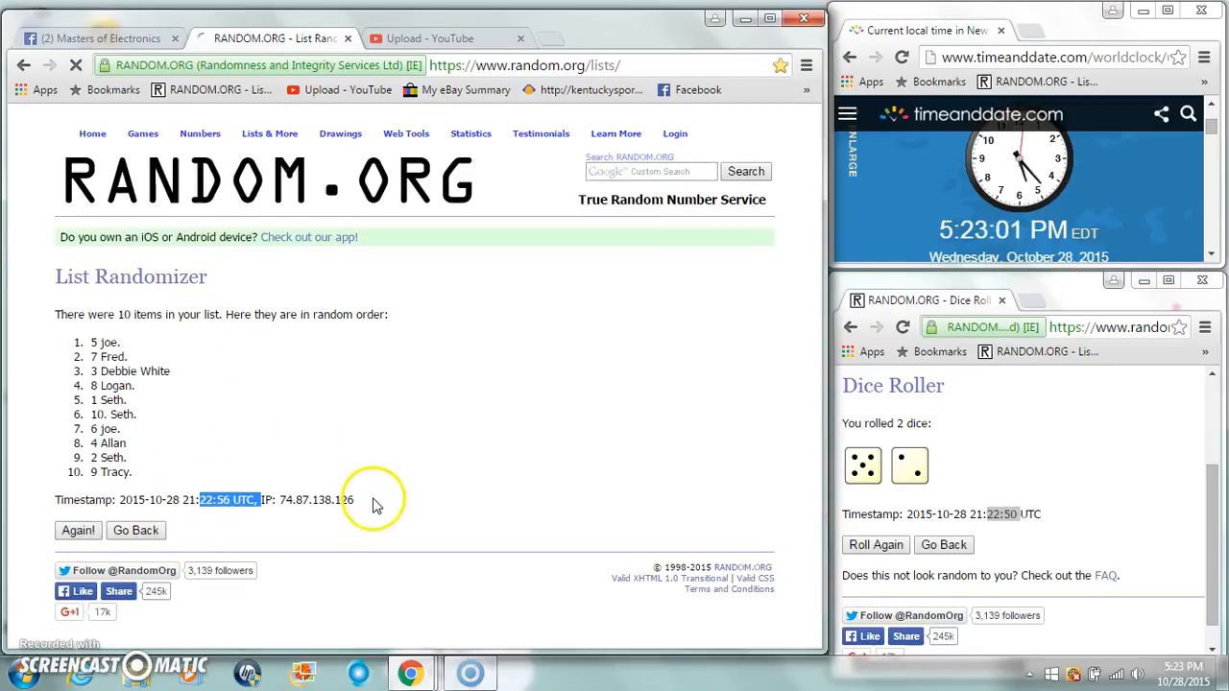
# Reshuffle the ten-name list with Again! until it reports seven randomizations.
pyautogui.click(77, 530)
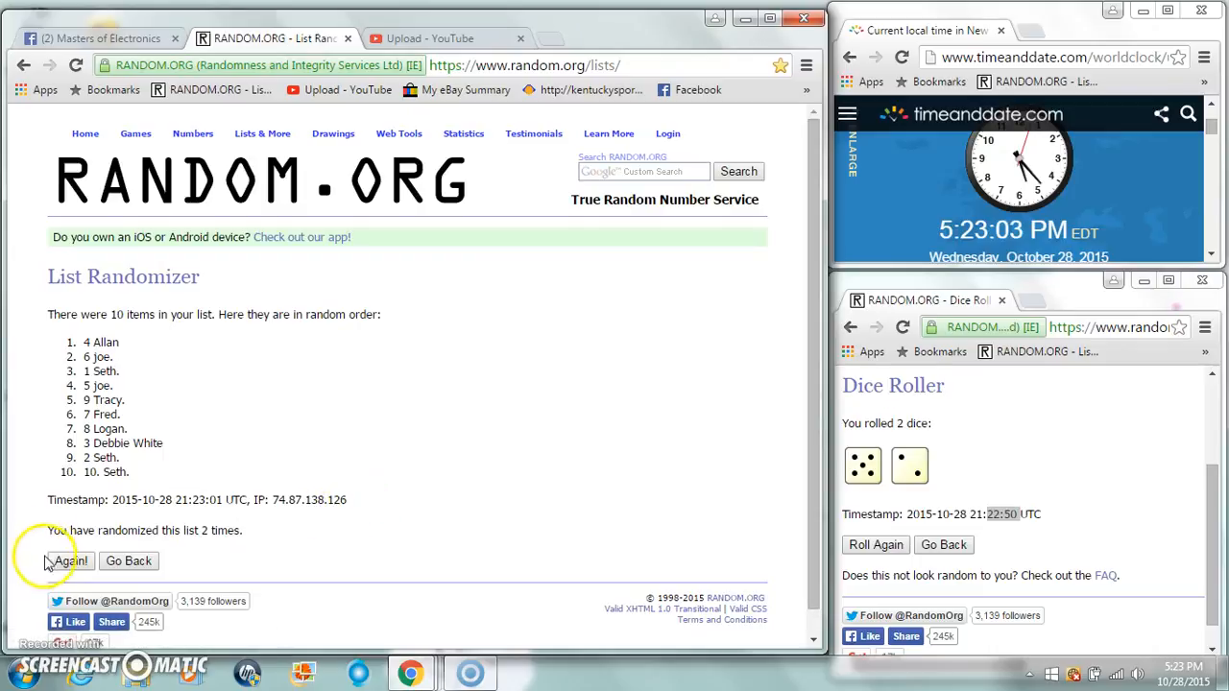
pyautogui.click(70, 561)
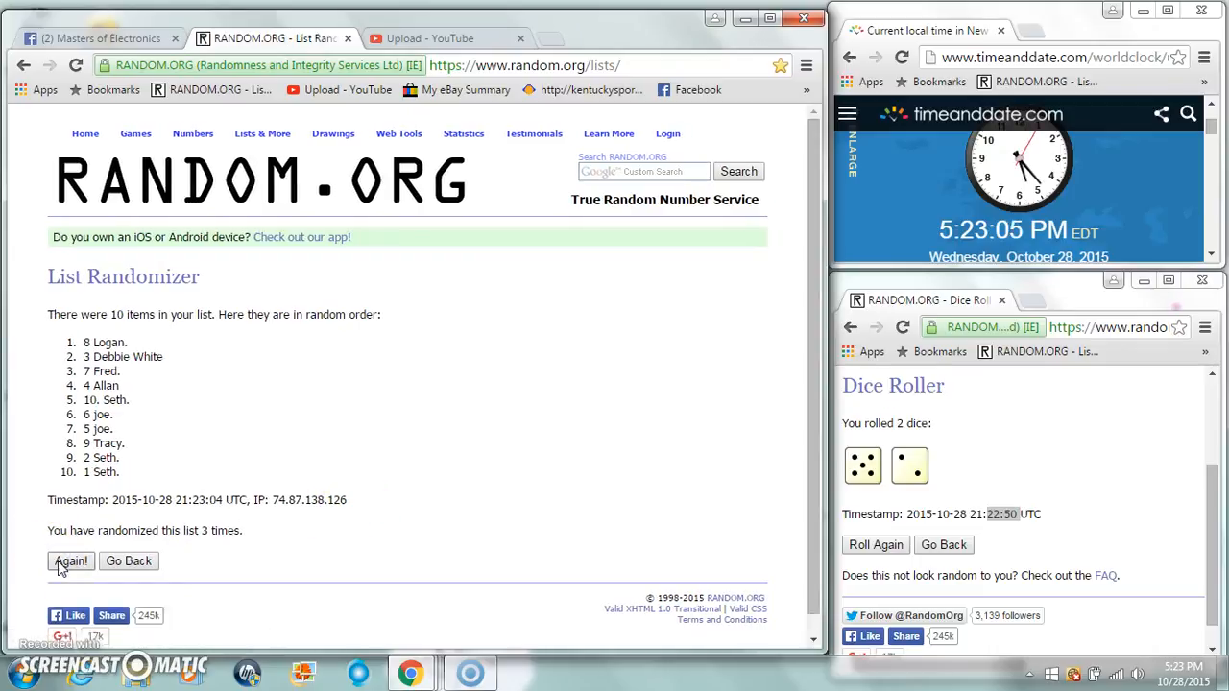
pyautogui.click(70, 560)
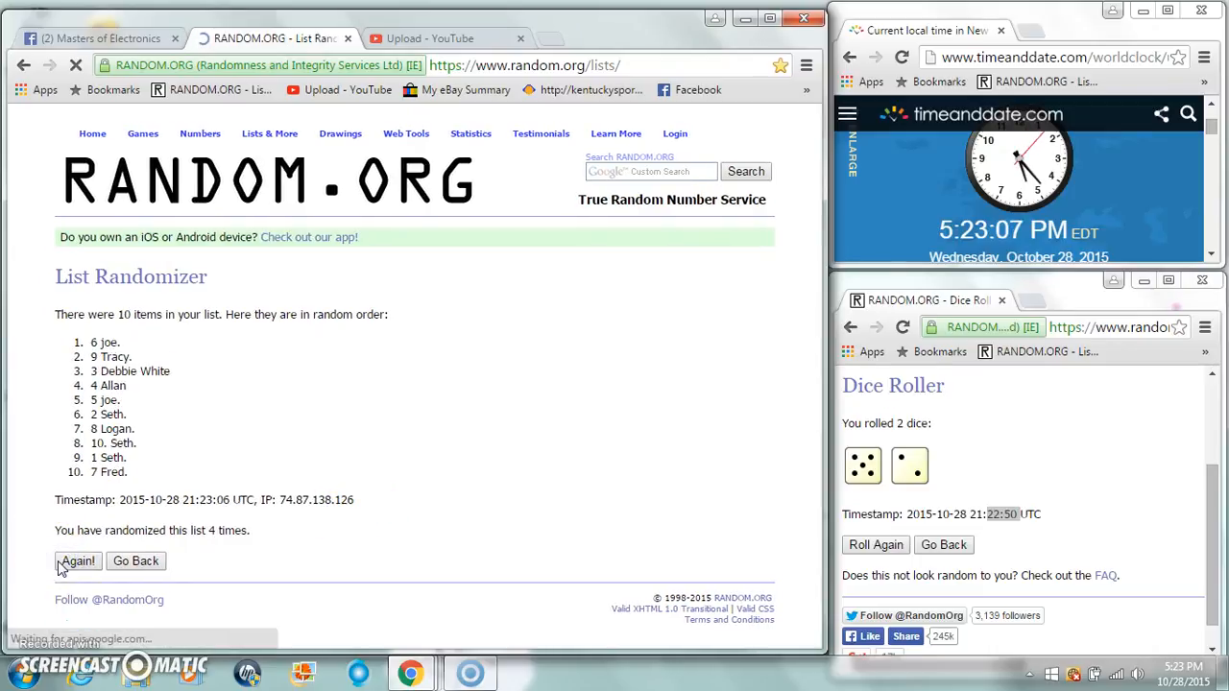
pyautogui.click(77, 561)
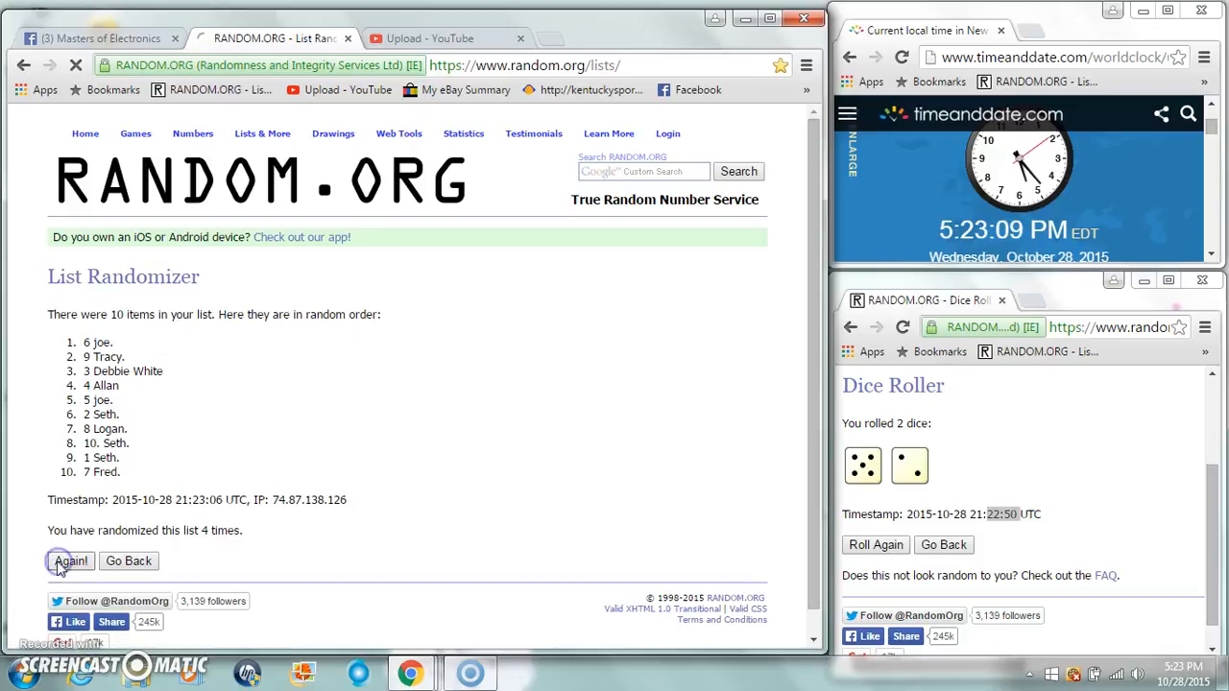
pyautogui.click(71, 561)
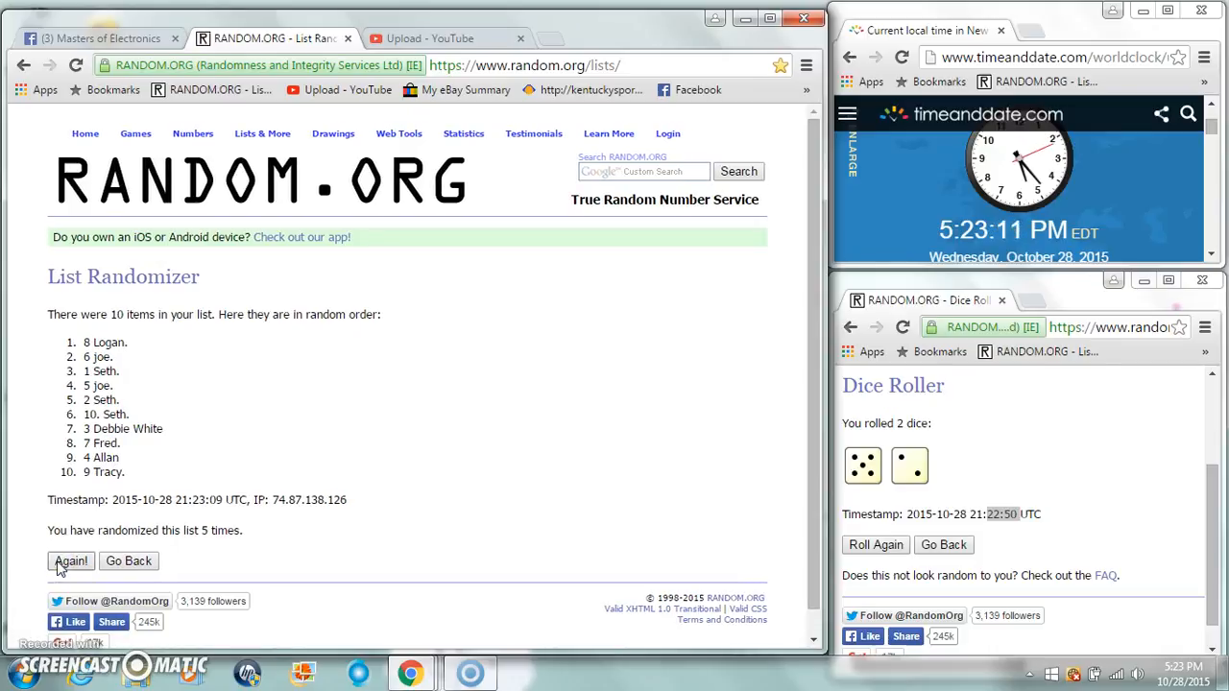
pyautogui.click(70, 561)
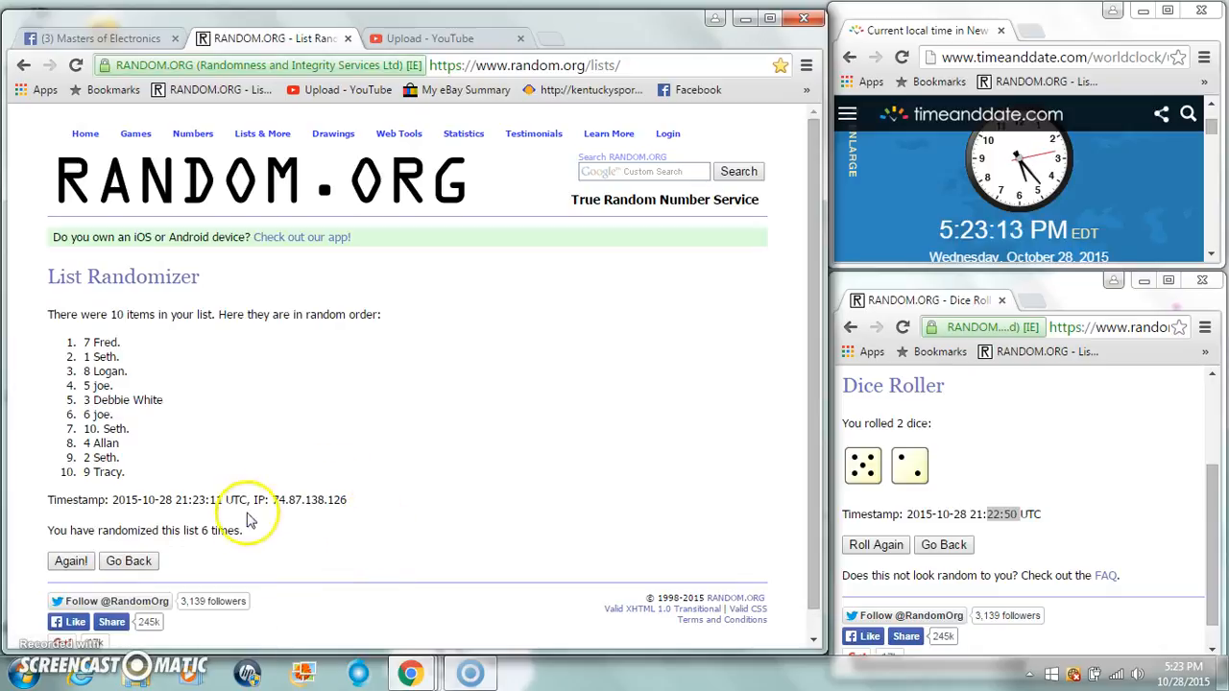
pyautogui.moveTo(85, 466)
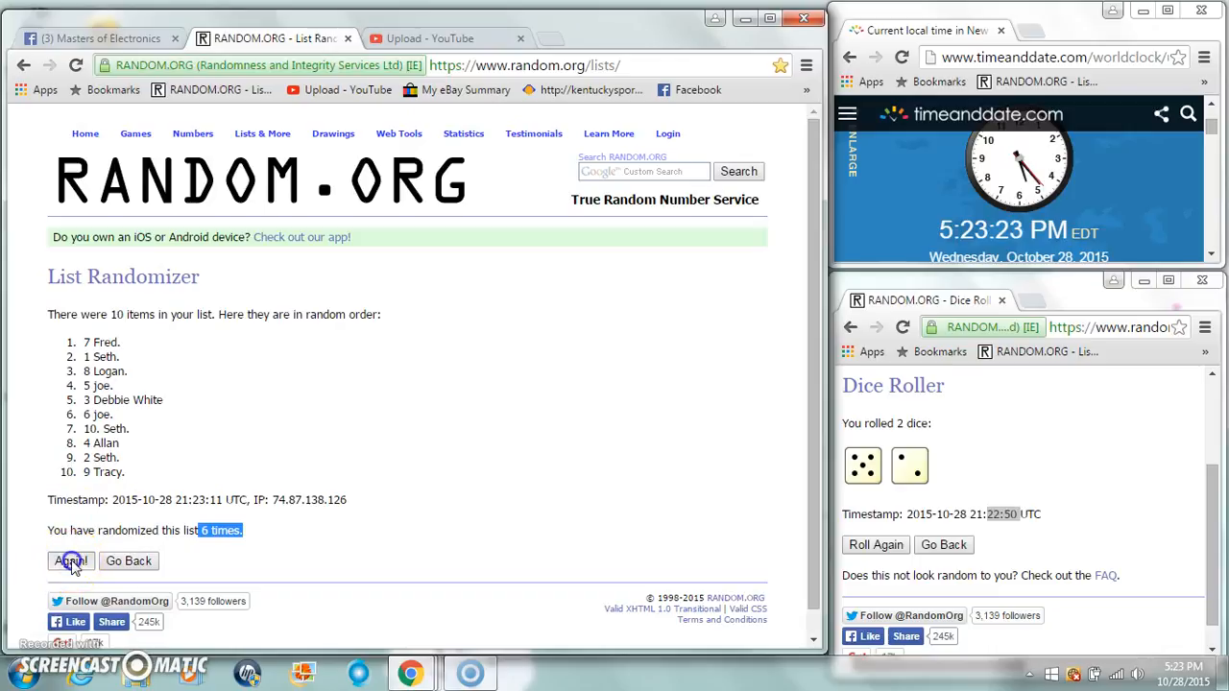
pyautogui.click(70, 561)
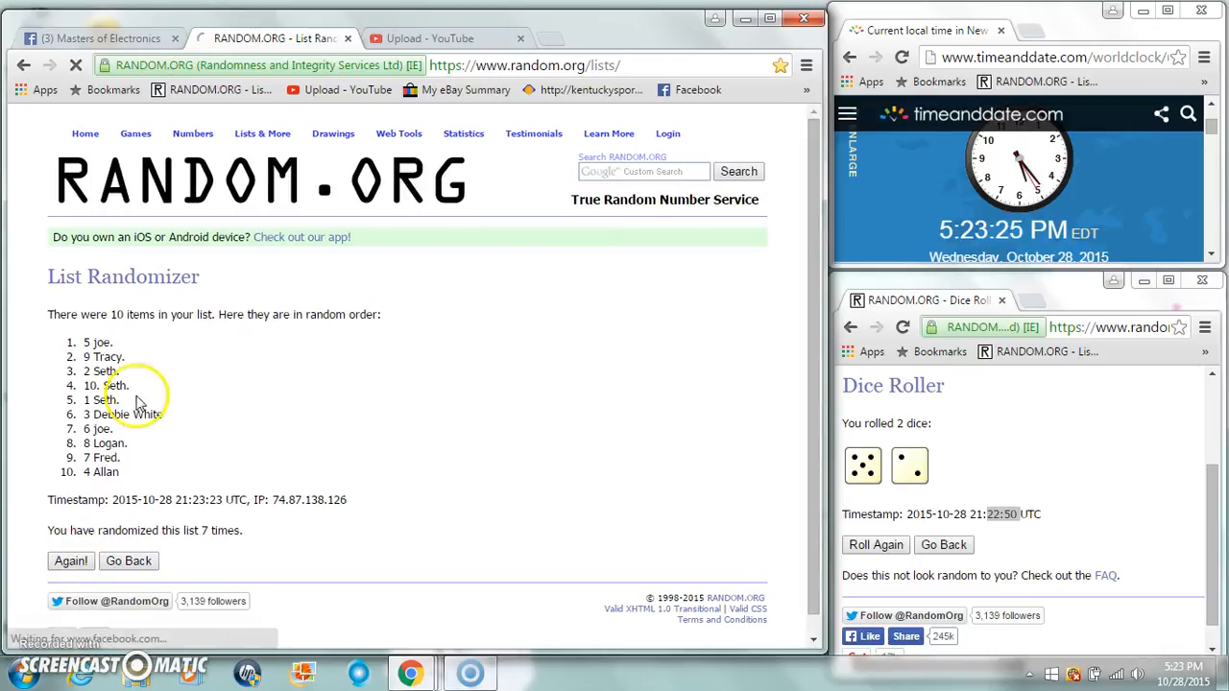